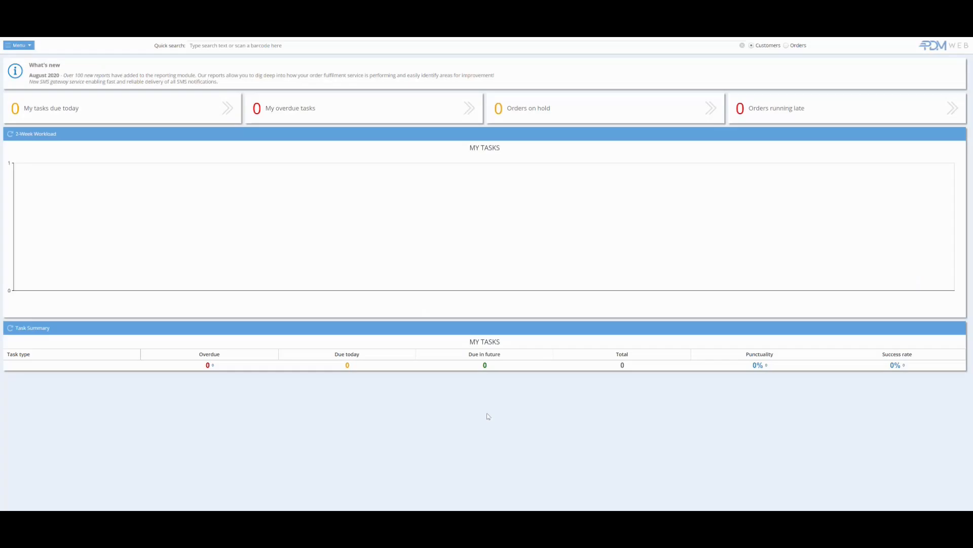
mouse_move(489, 416)
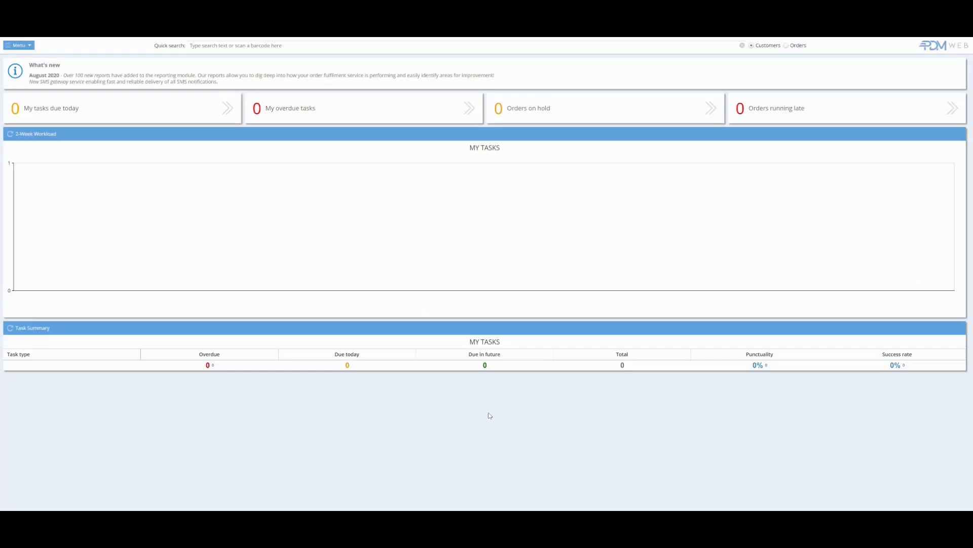
- Open the main navigation menu from the dashboard
left_click(19, 44)
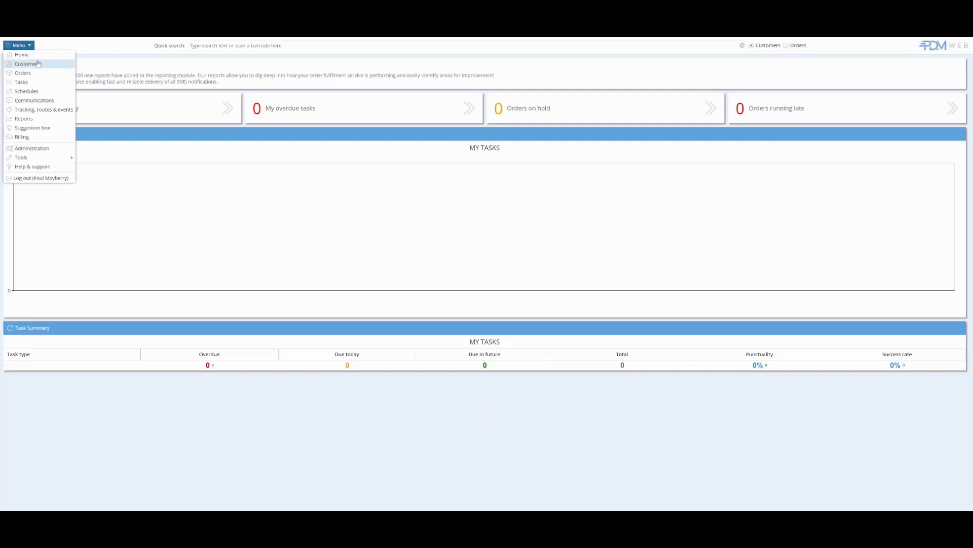
- Add and save customer Mr John Wayne with home address and Cletwr Pharmacy membership
left_click(26, 64)
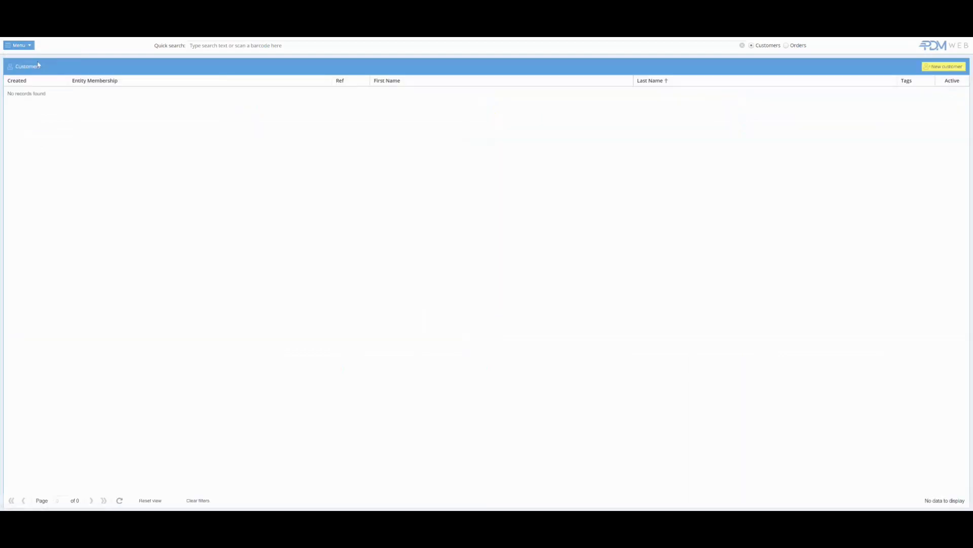
left_click(943, 66)
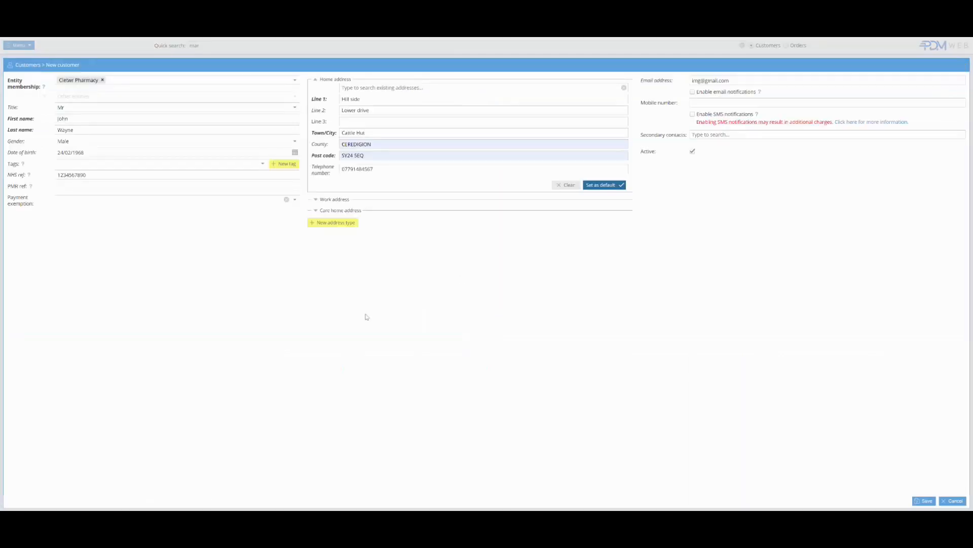
mouse_move(564, 214)
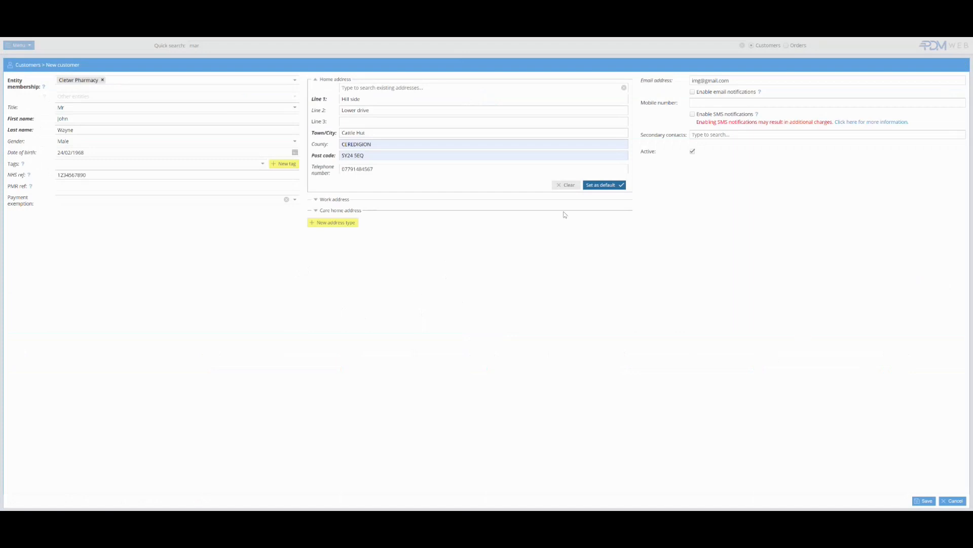
left_click(924, 501)
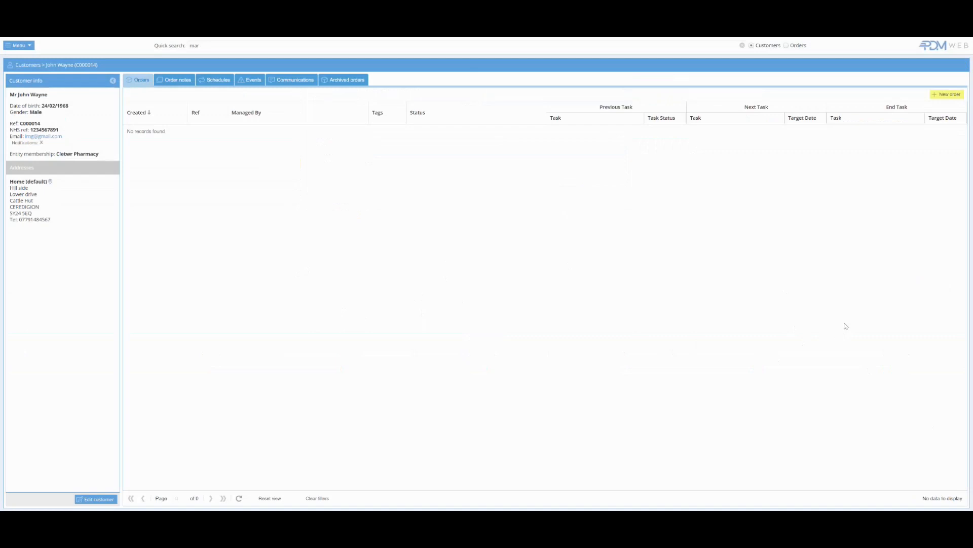
- Save a new order for John Wayne with a Deliver to Customer task for Couriers
left_click(947, 94)
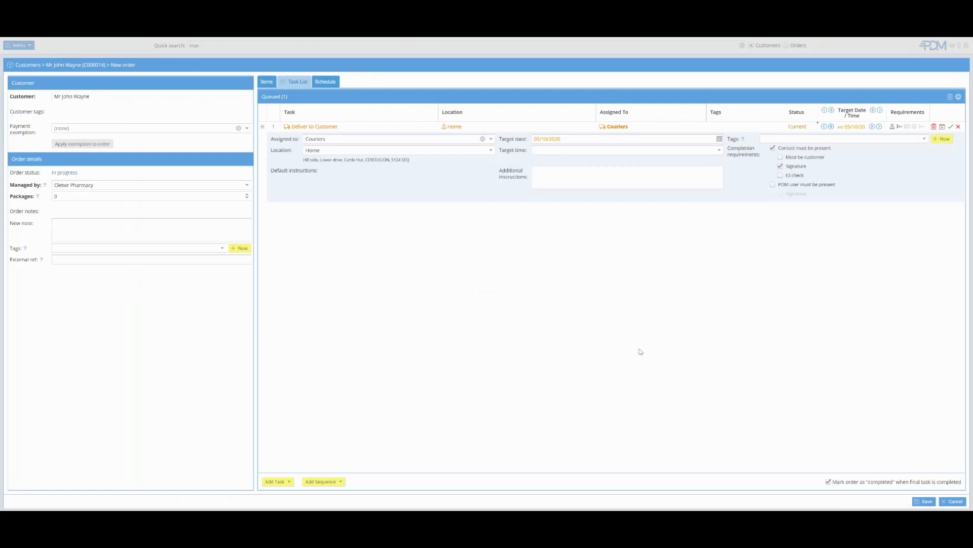
left_click(926, 501)
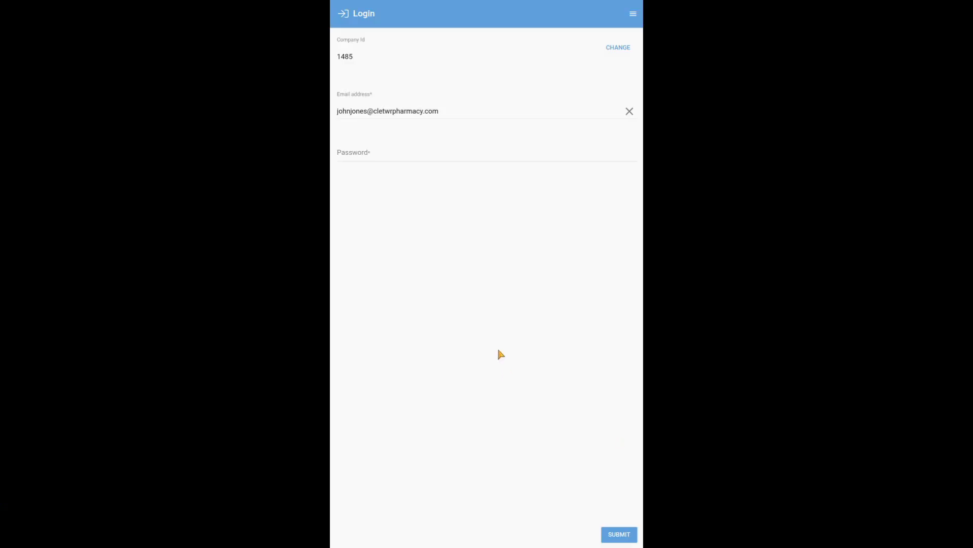
mouse_move(356, 67)
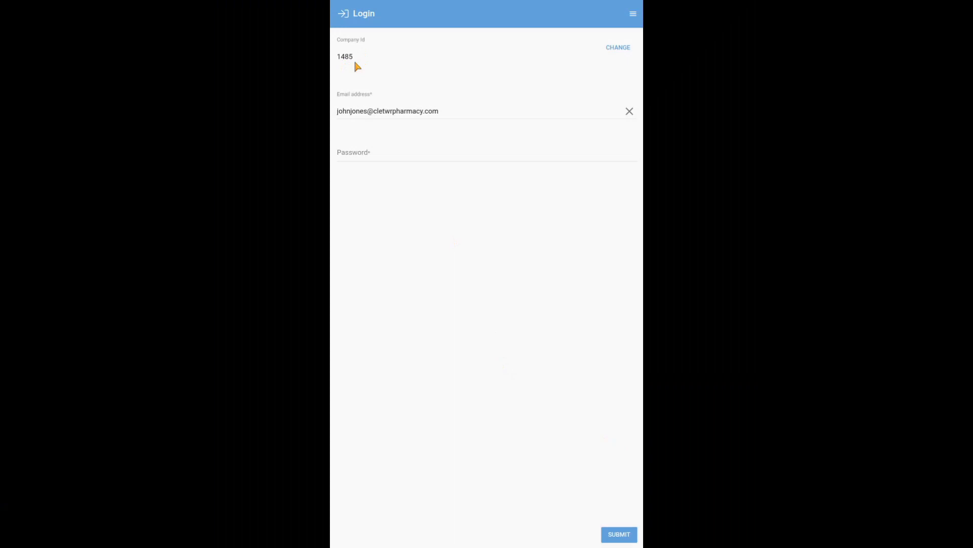
mouse_move(380, 165)
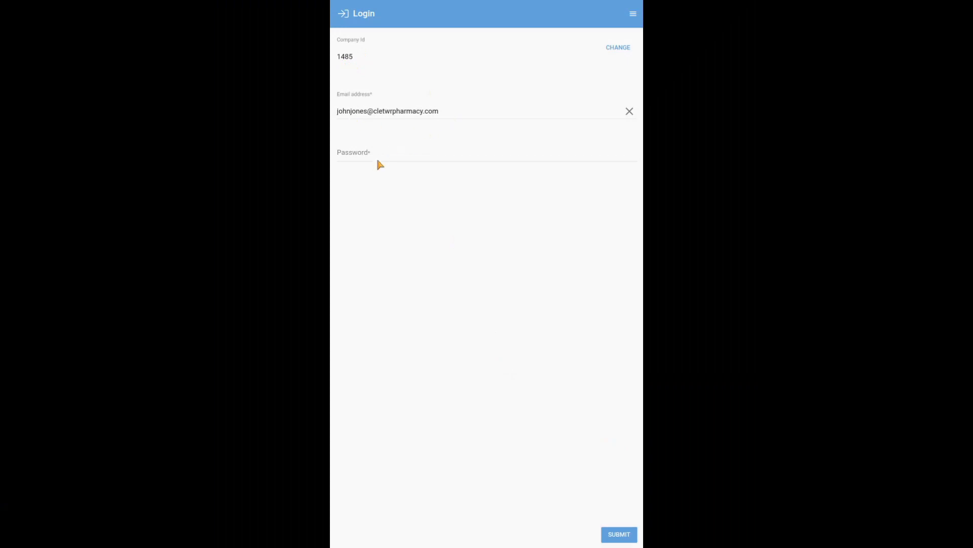
- Submit company ID, email and password to log into the mobile app
left_click(617, 534)
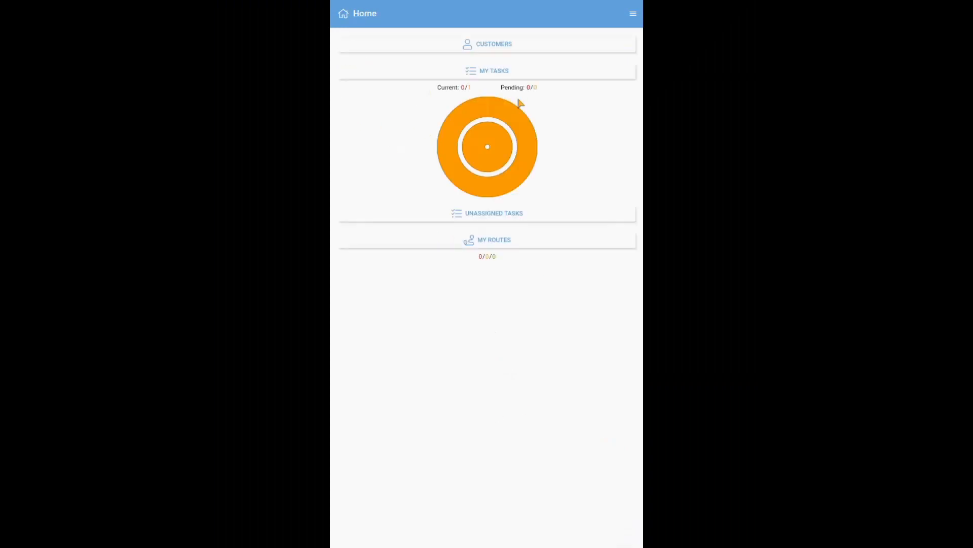
- Route the Deliver to Customer task onto a new route with default start and end locations
left_click(486, 70)
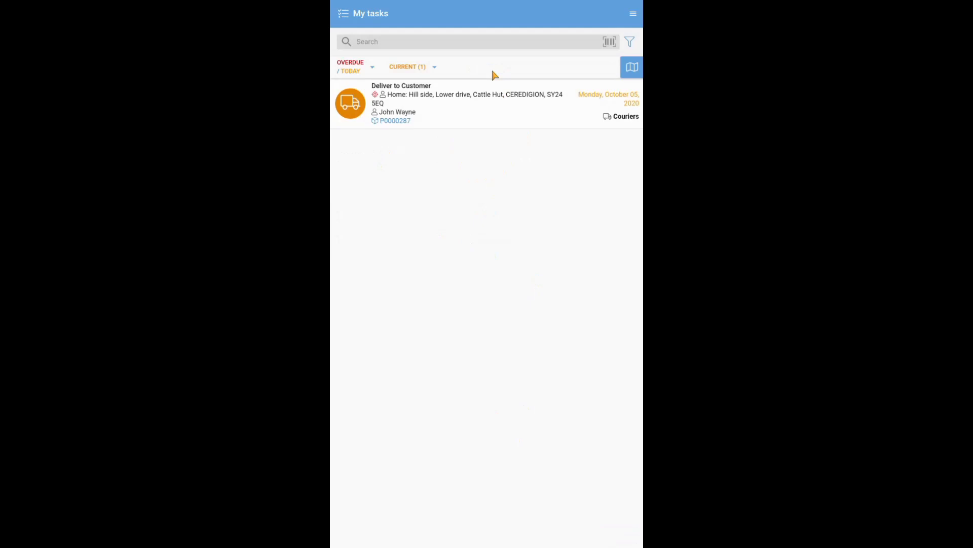
mouse_move(433, 129)
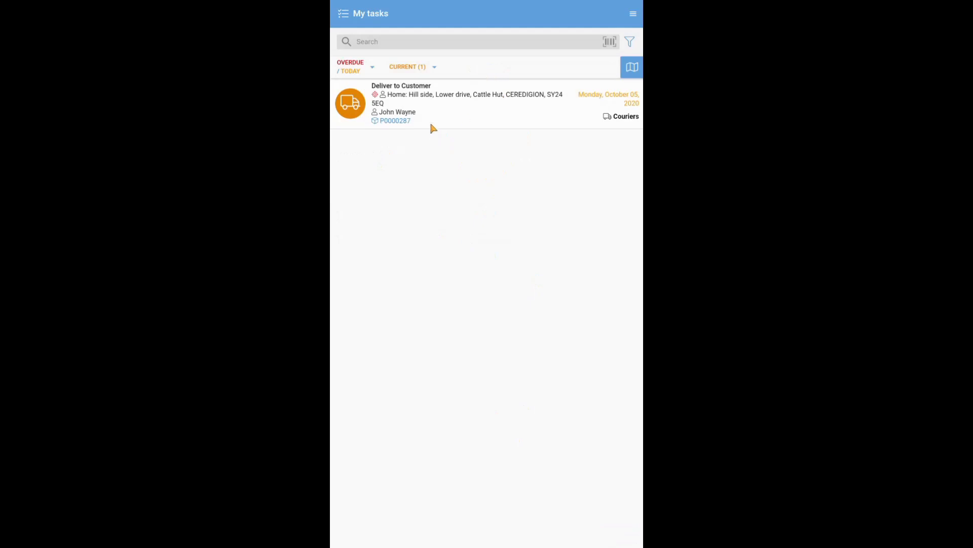
left_click(351, 103)
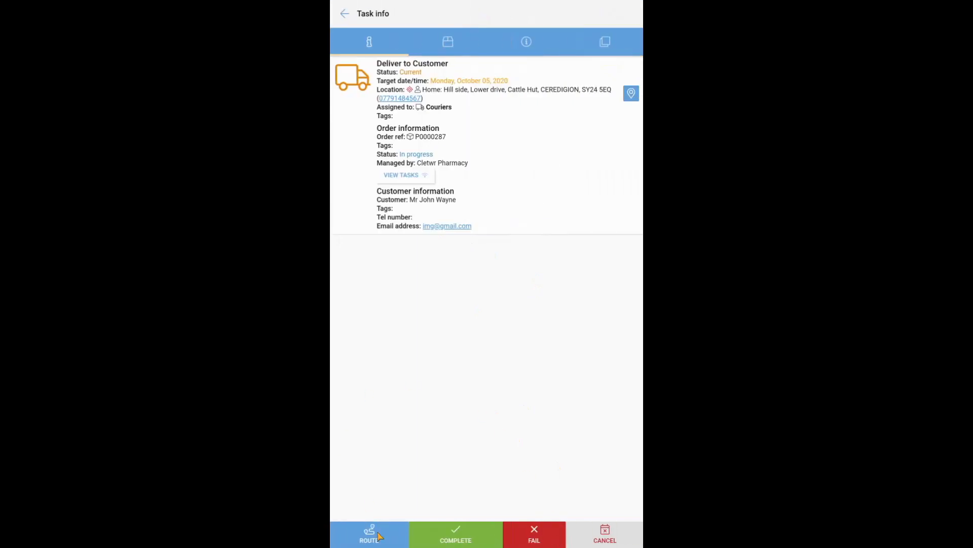
left_click(368, 534)
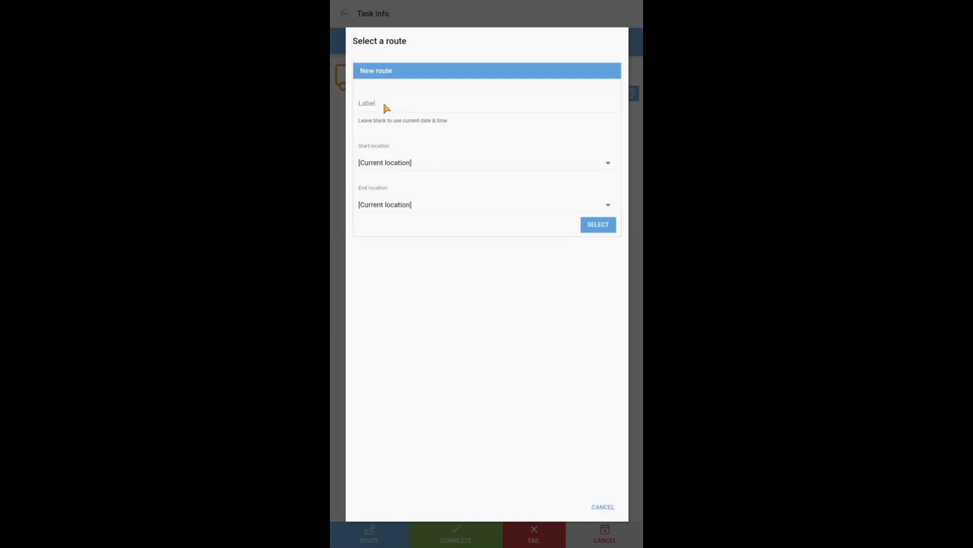
mouse_move(601, 228)
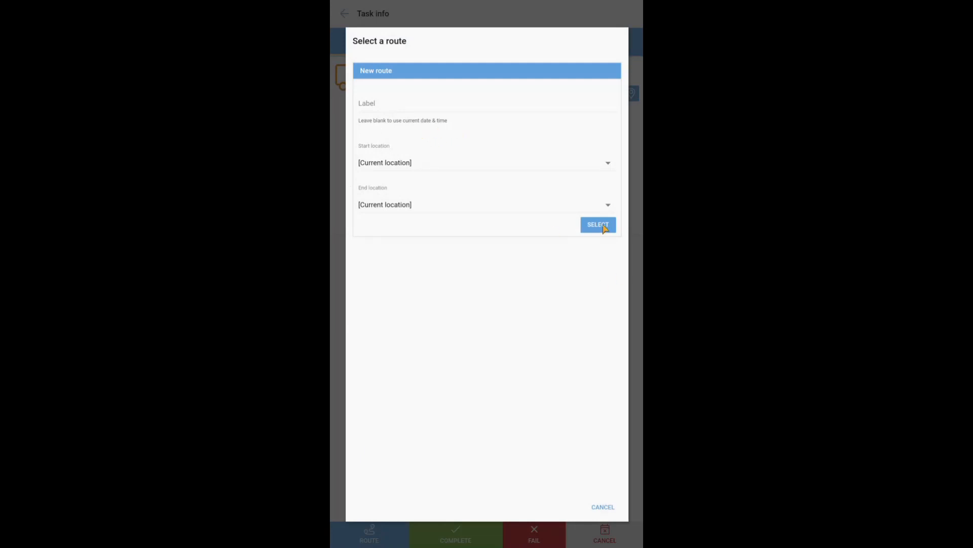
left_click(597, 224)
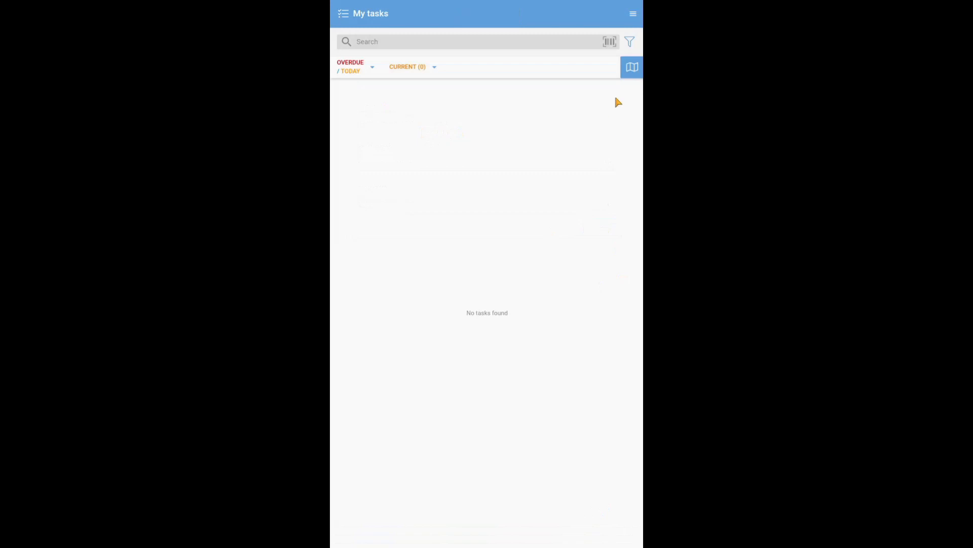
- Optimise the task order on the new route in My Routes and start the route
left_click(632, 13)
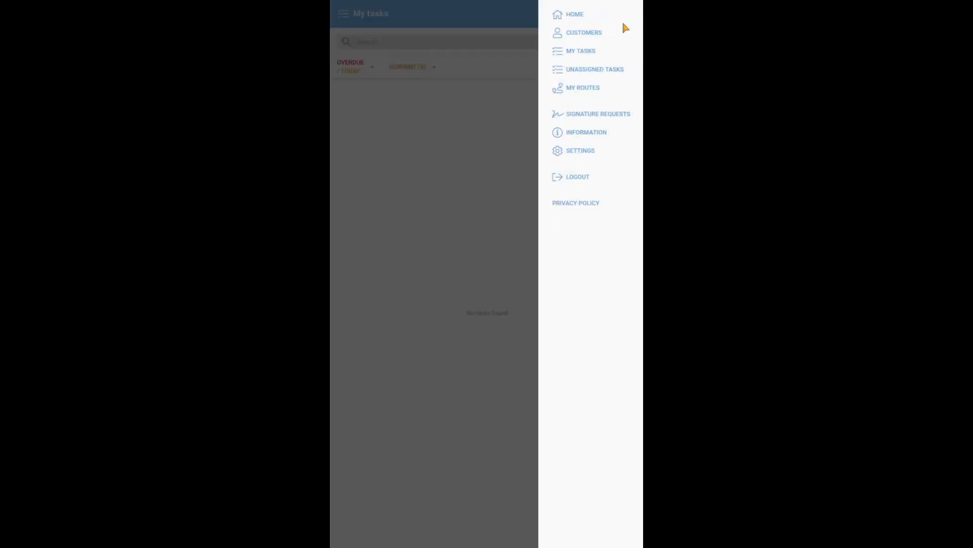
left_click(583, 88)
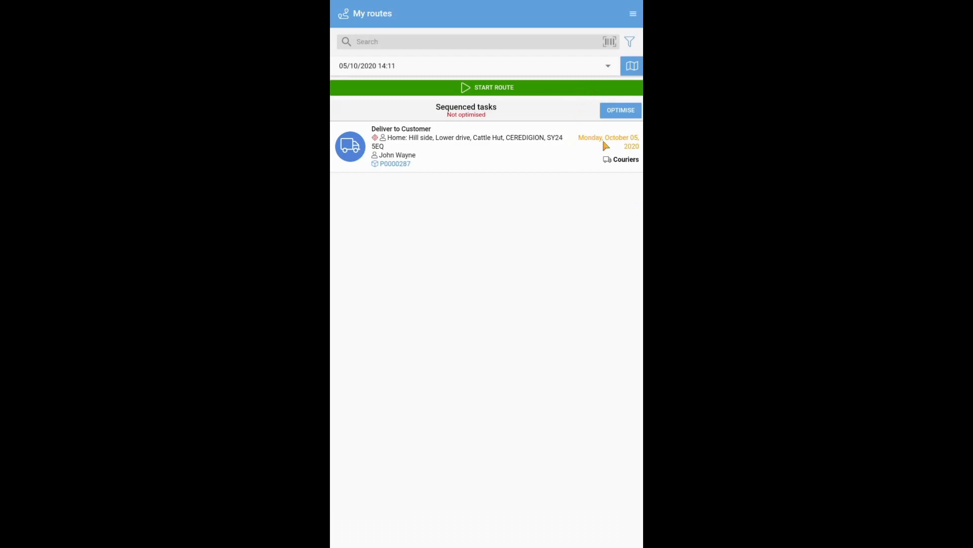
left_click(620, 110)
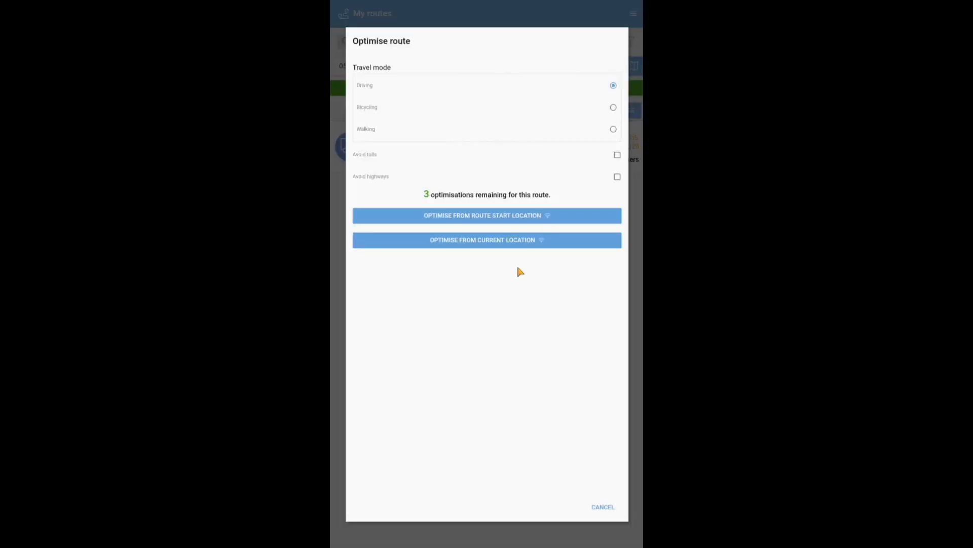
left_click(487, 215)
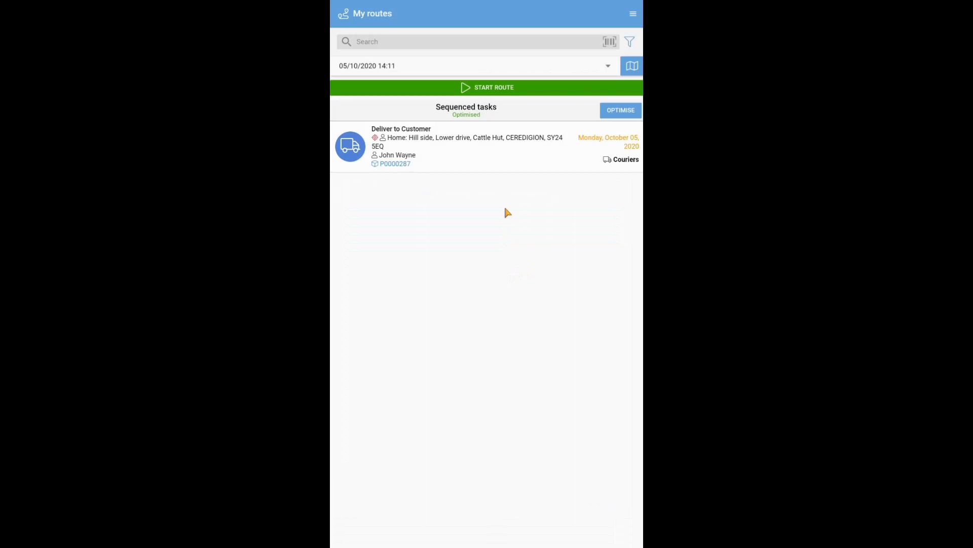
left_click(486, 87)
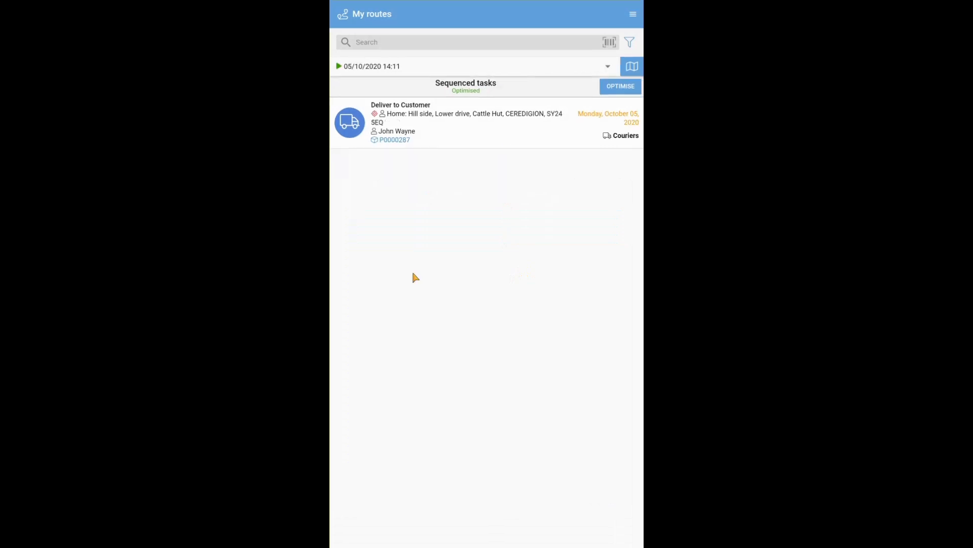
left_click(465, 122)
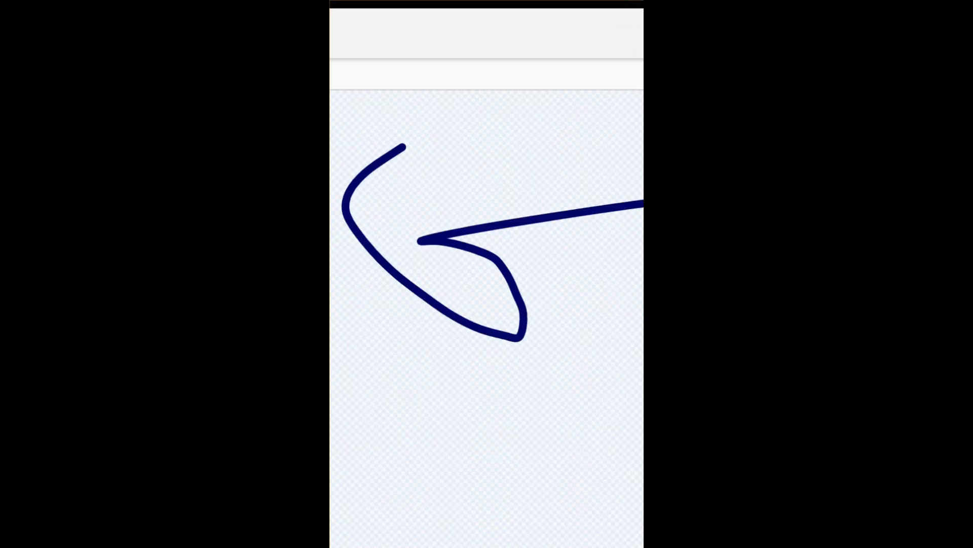
- Set outcome to 'Full order received by contact' and save the signed delivery task
left_click(631, 235)
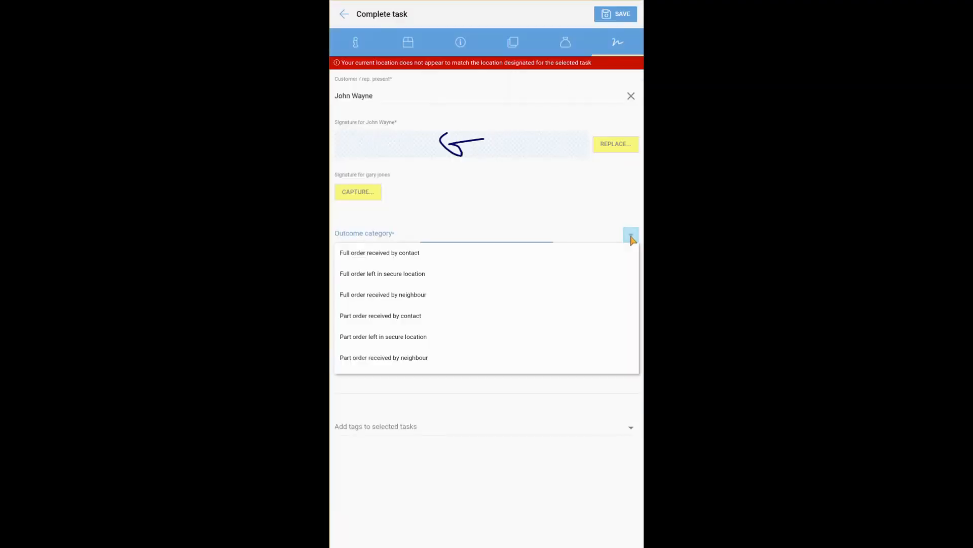
left_click(379, 252)
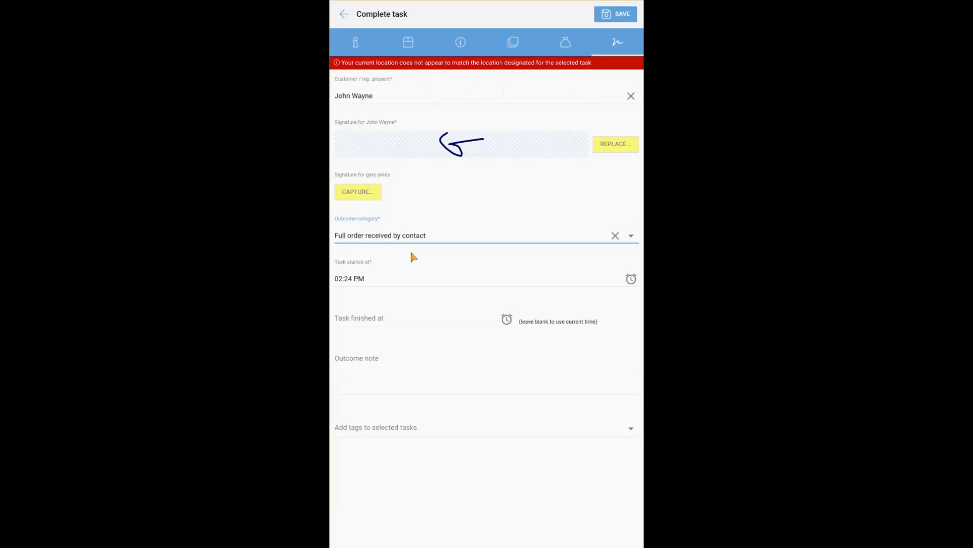
left_click(615, 14)
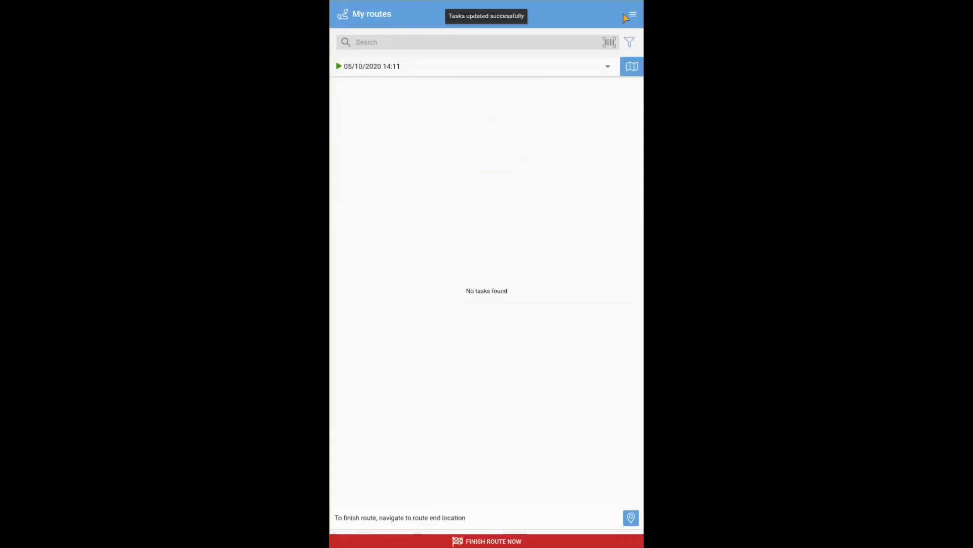